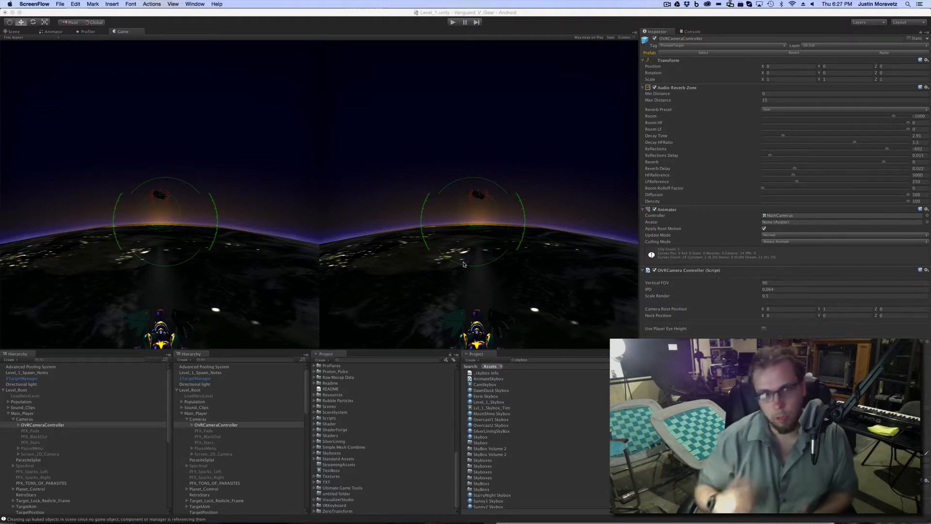
{"action": "mouse_move", "coordinate": [27, 37]}
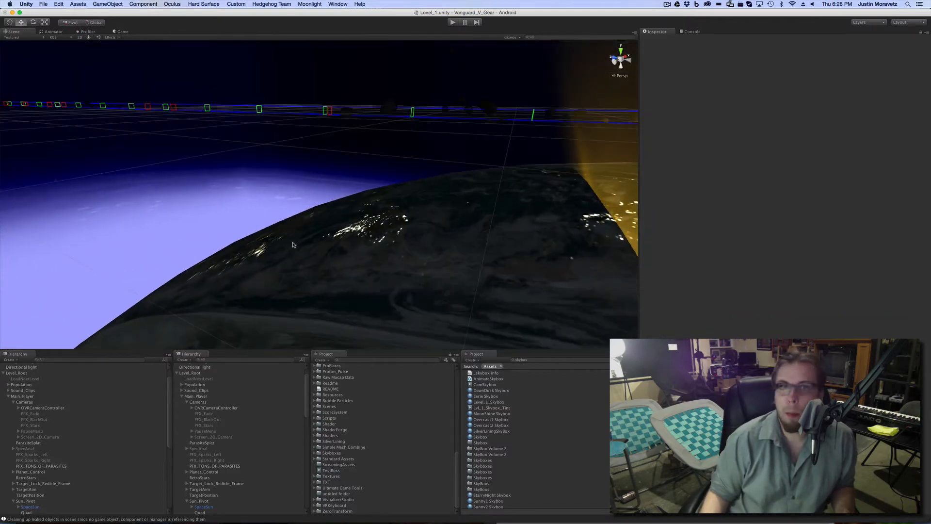
{"action": "mouse_move", "coordinate": [82, 208]}
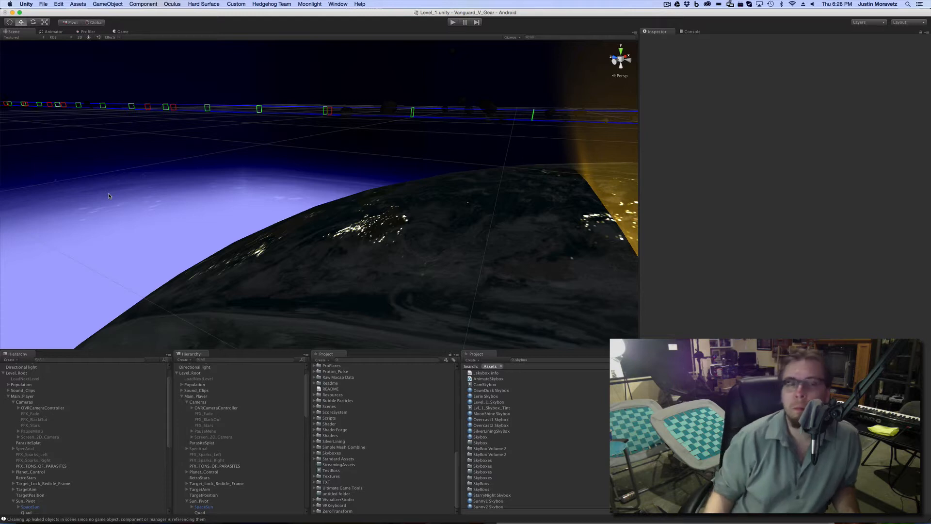
{"action": "mouse_move", "coordinate": [156, 221]}
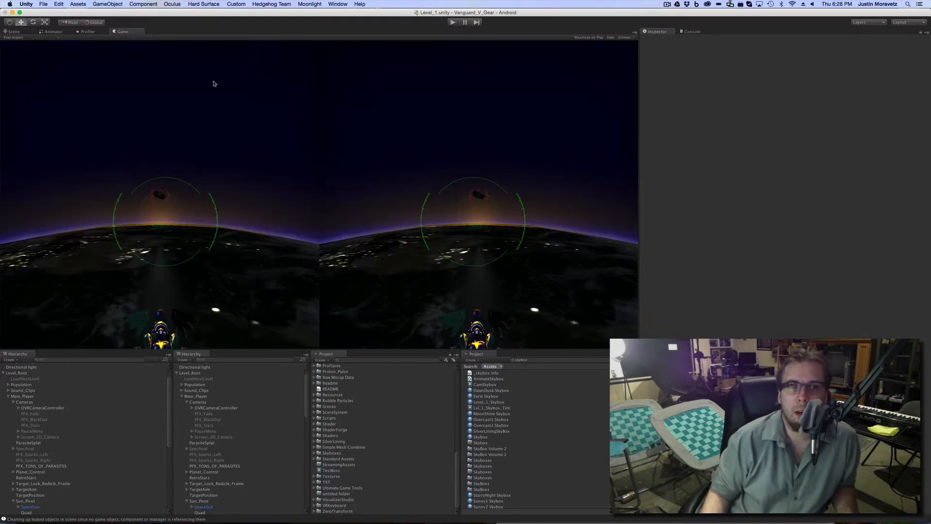
{"action": "mouse_move", "coordinate": [579, 221]}
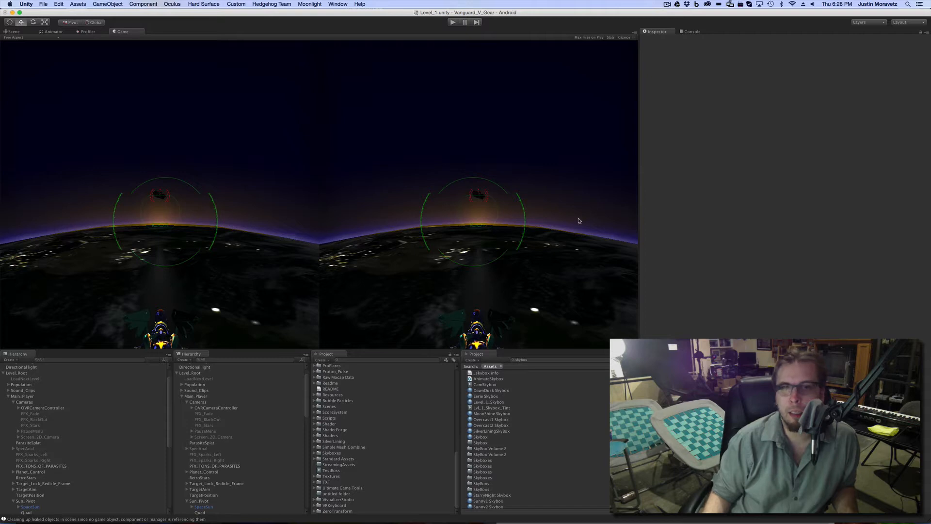
{"action": "mouse_move", "coordinate": [361, 246]}
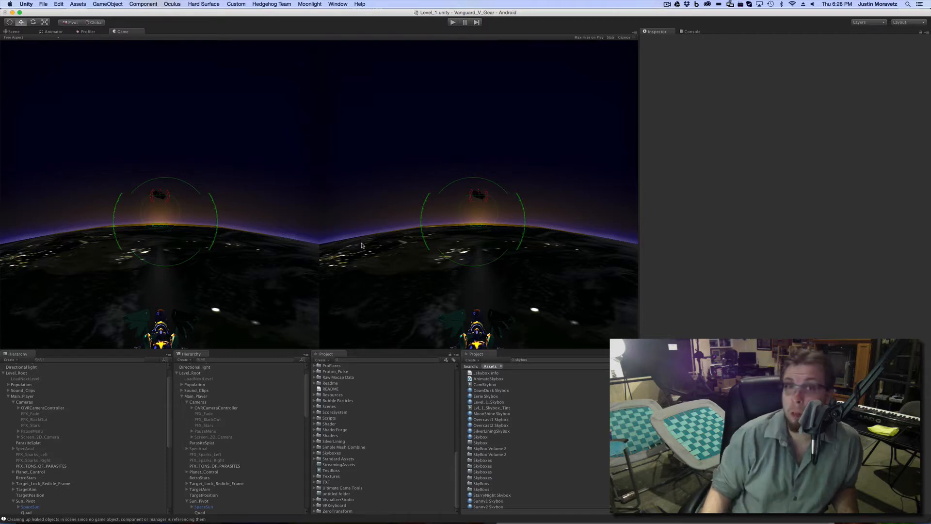
{"action": "mouse_move", "coordinate": [447, 155]}
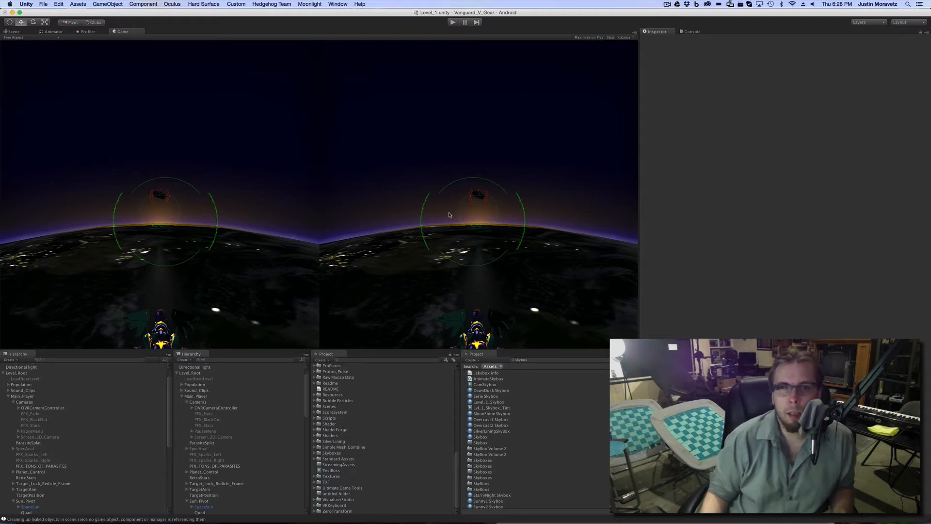
{"action": "mouse_move", "coordinate": [483, 219]}
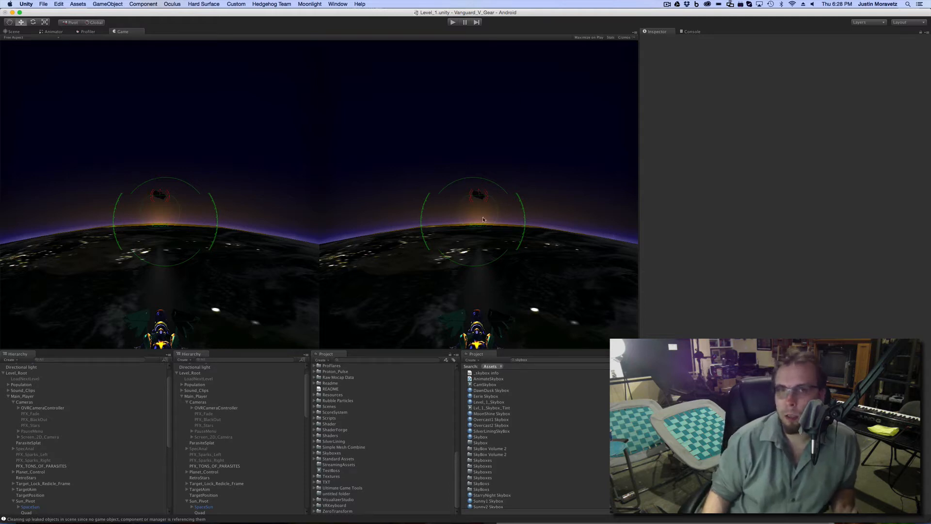
{"action": "mouse_move", "coordinate": [421, 159]}
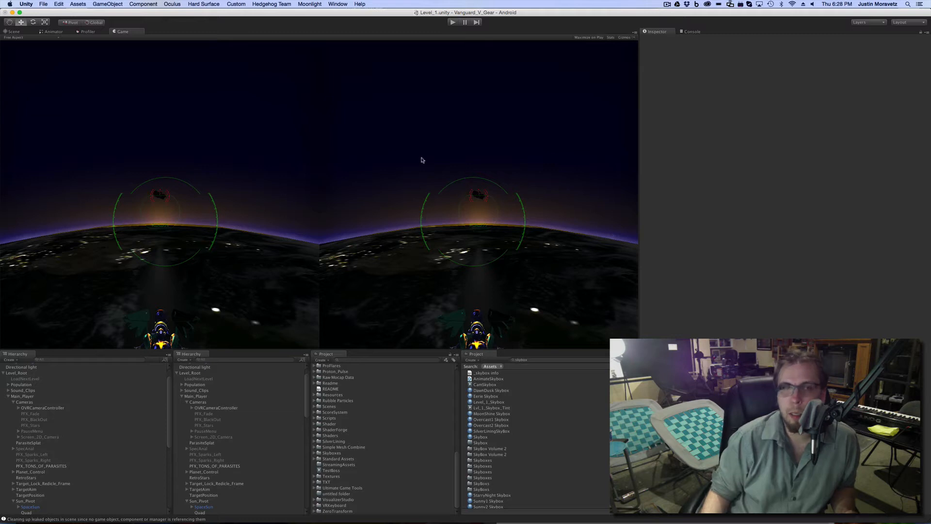
{"action": "mouse_move", "coordinate": [411, 103]}
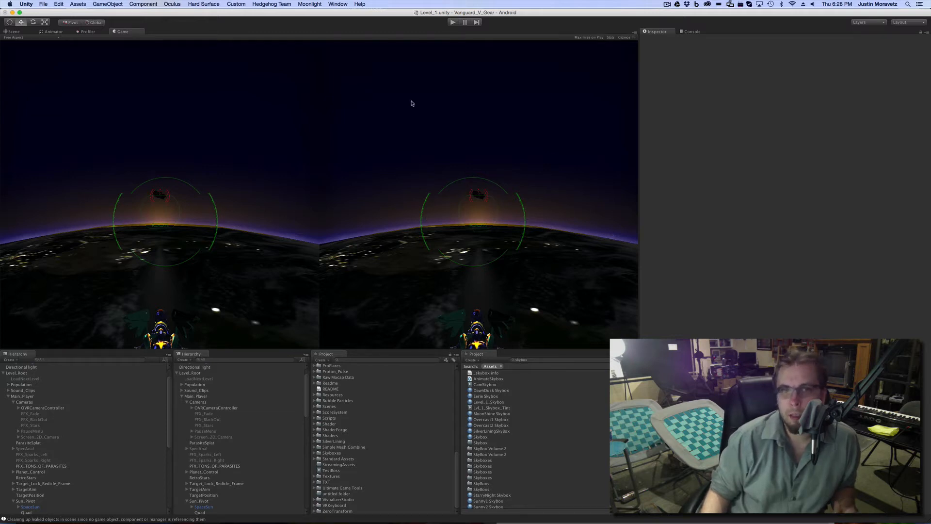
{"action": "mouse_move", "coordinate": [465, 197]}
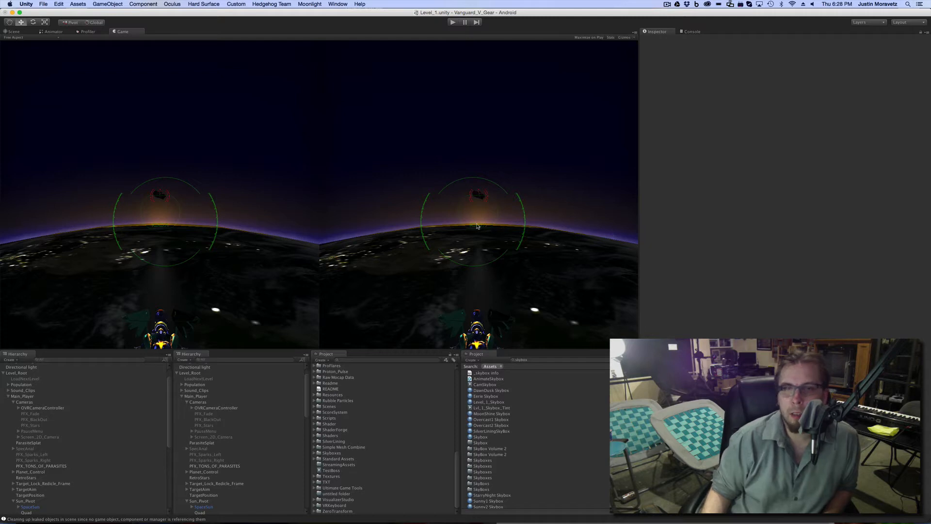
{"action": "mouse_move", "coordinate": [484, 201]}
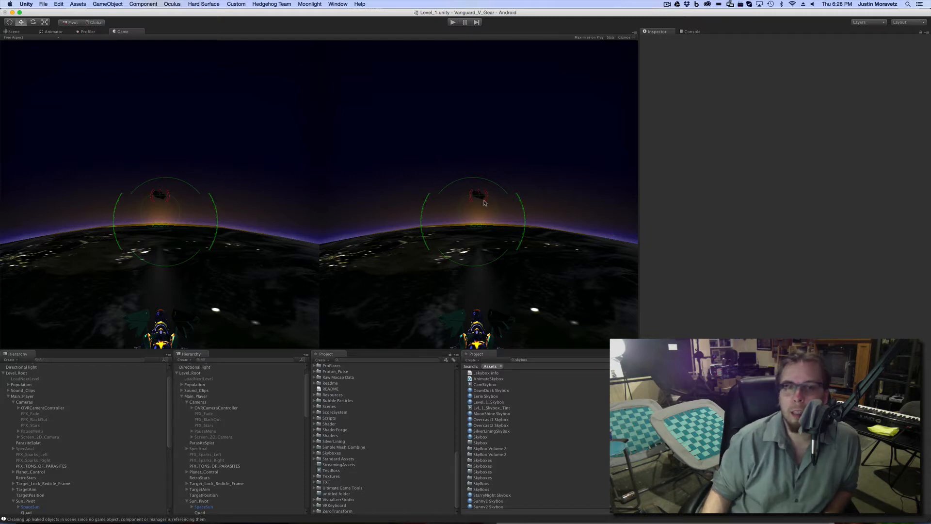
{"action": "mouse_move", "coordinate": [481, 201]}
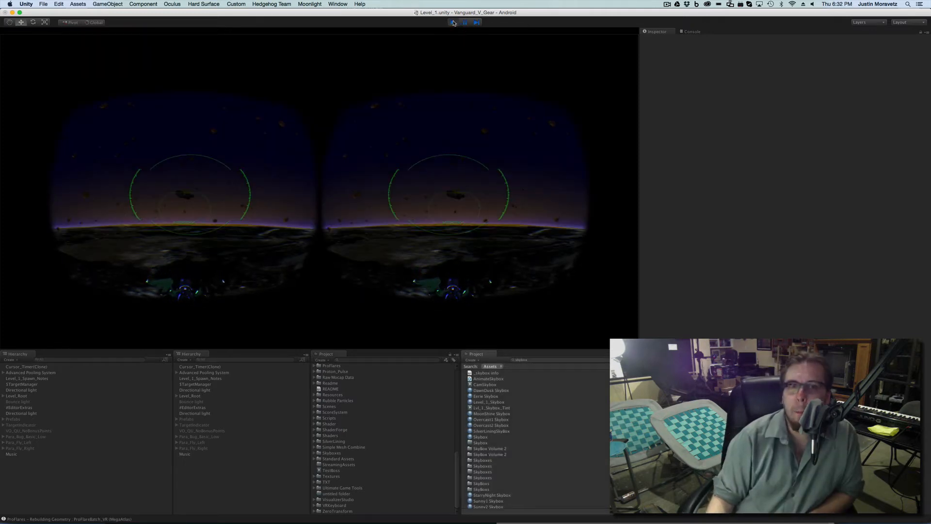
Stop play mode so the Game view returns to the static stereo cockpit view.
{"action": "left_click", "coordinate": [452, 22]}
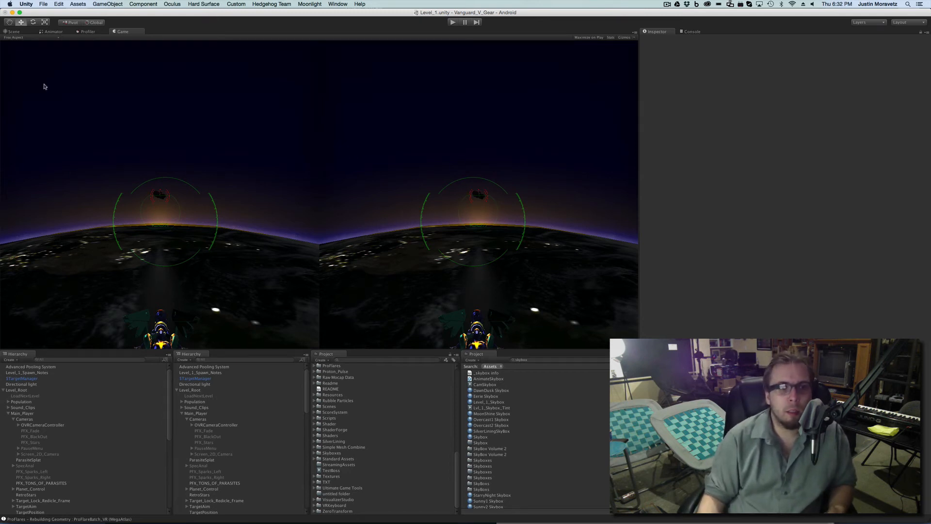
{"action": "mouse_move", "coordinate": [138, 208]}
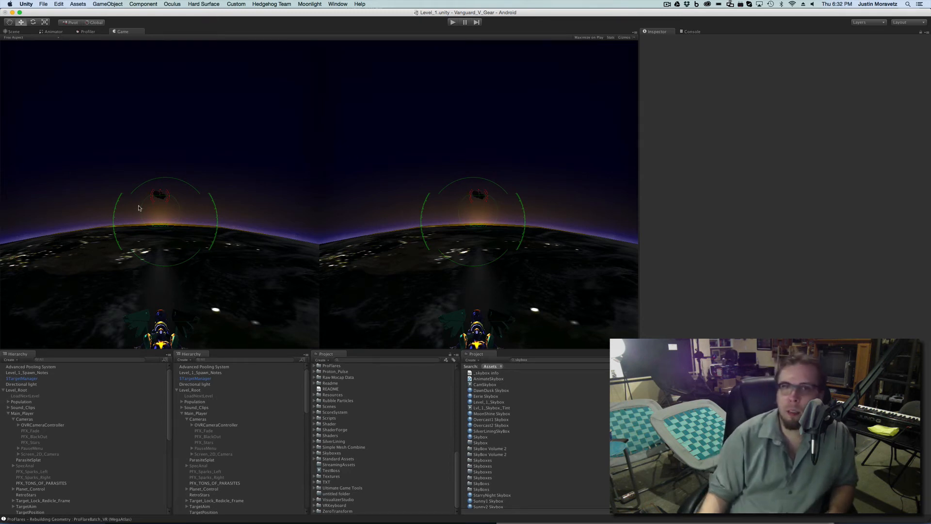
{"action": "mouse_move", "coordinate": [176, 211]}
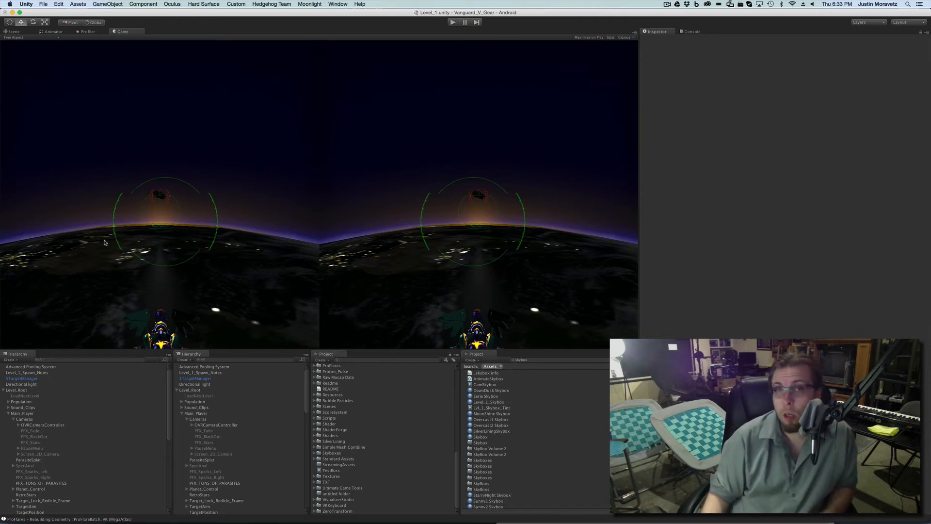
{"action": "left_click", "coordinate": [13, 31]}
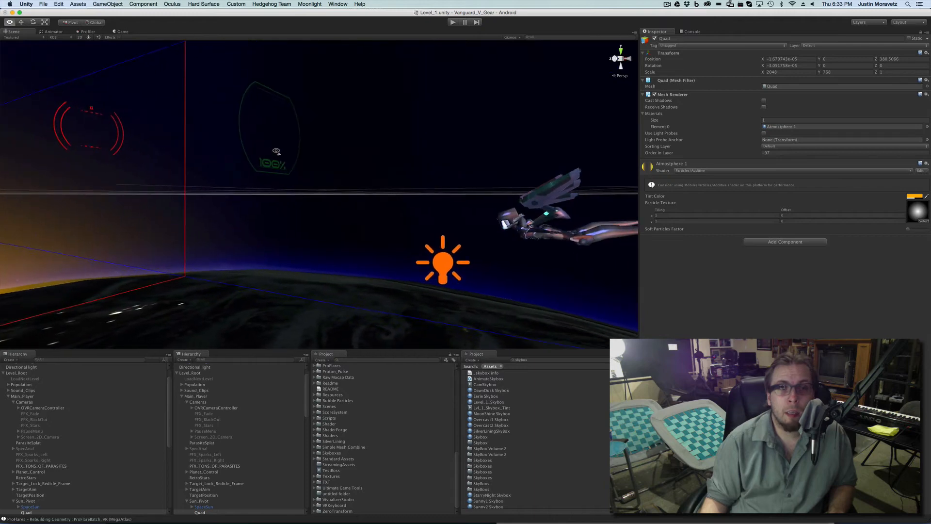
Select the Quad under Sun_Pivot to show its additive Atmosphere 1 material.
{"action": "left_click", "coordinate": [42, 484]}
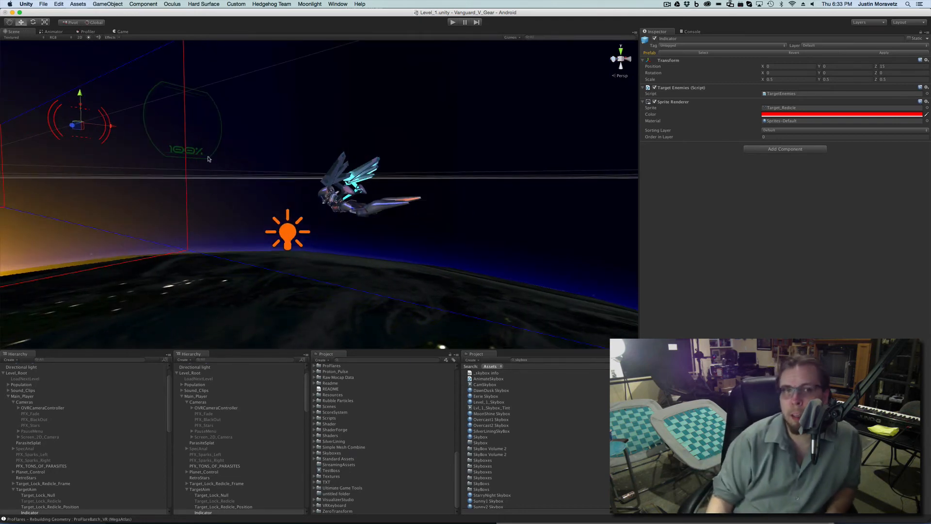
{"action": "mouse_move", "coordinate": [319, 245]}
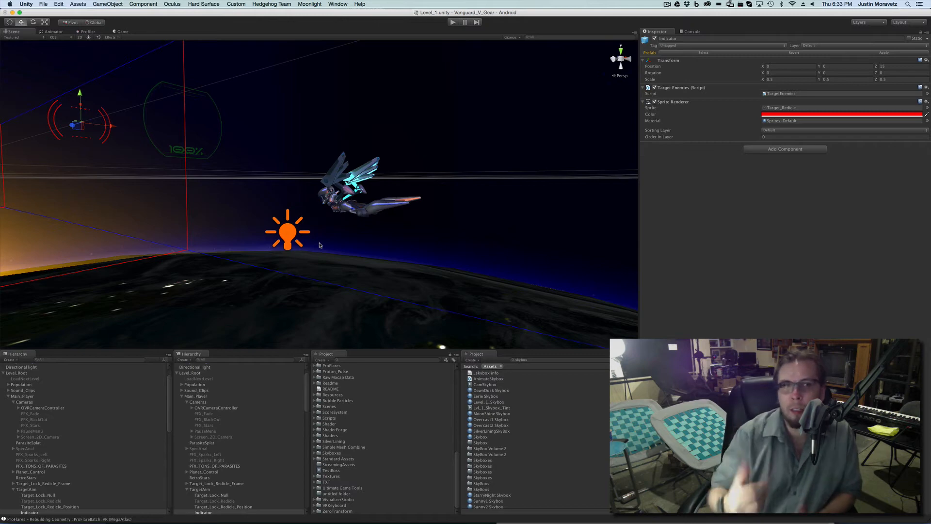
{"action": "mouse_move", "coordinate": [304, 232]}
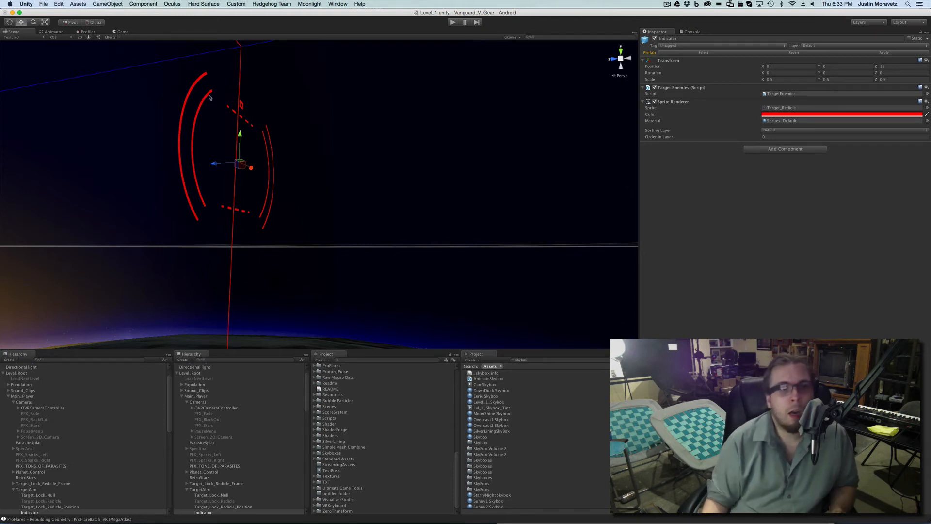
{"action": "mouse_move", "coordinate": [245, 210]}
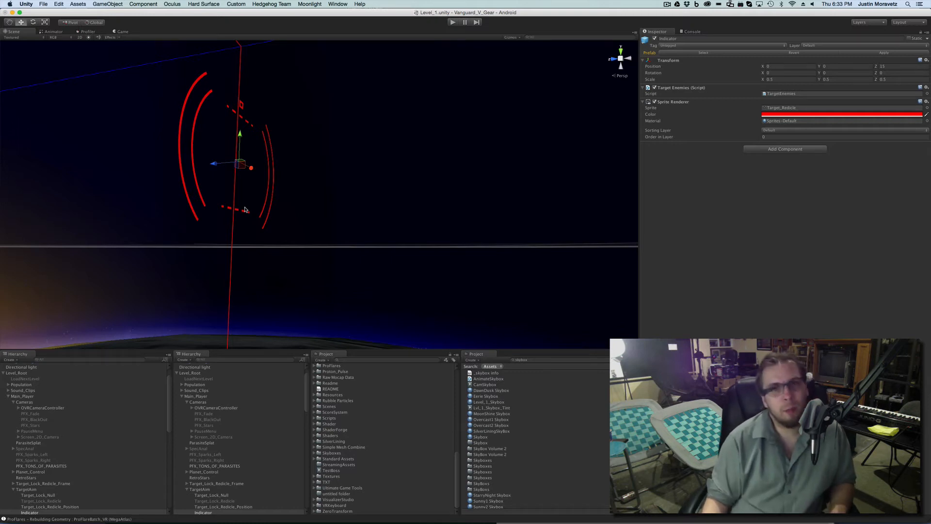
{"action": "mouse_move", "coordinate": [222, 201]}
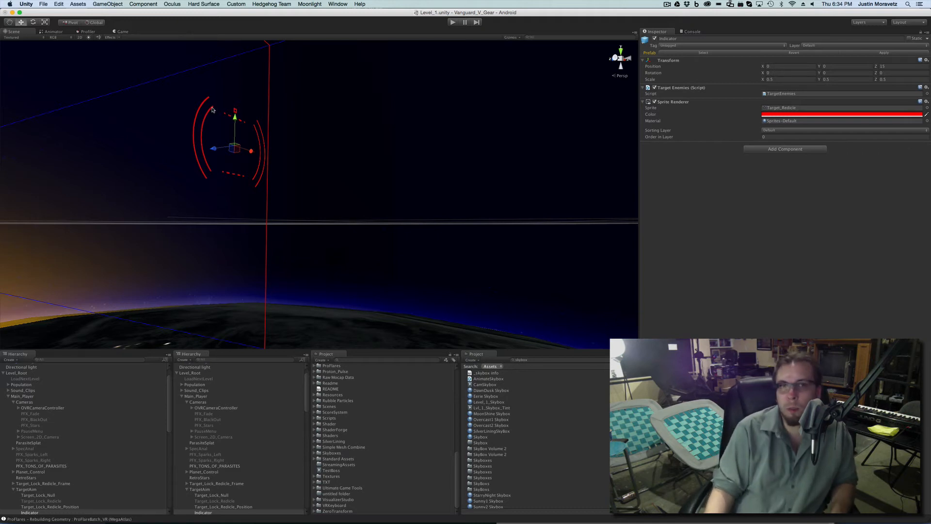
{"action": "mouse_move", "coordinate": [282, 172]}
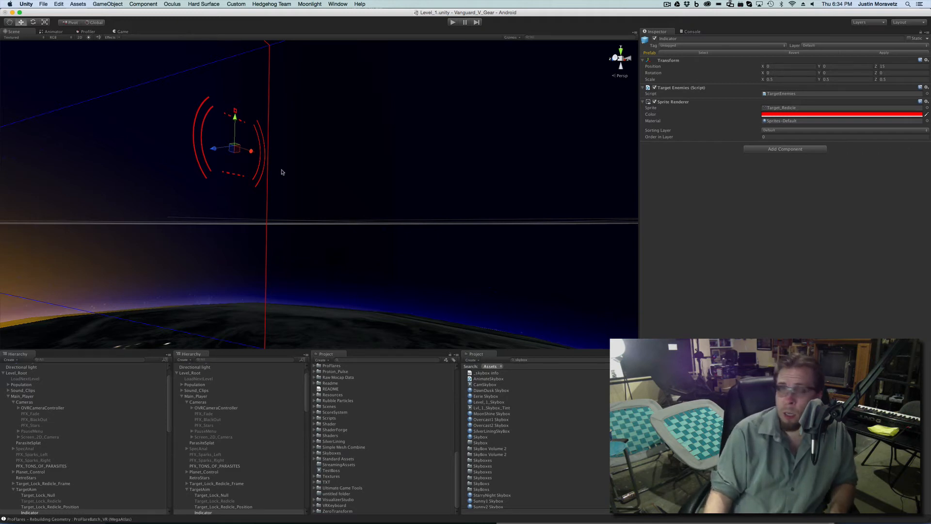